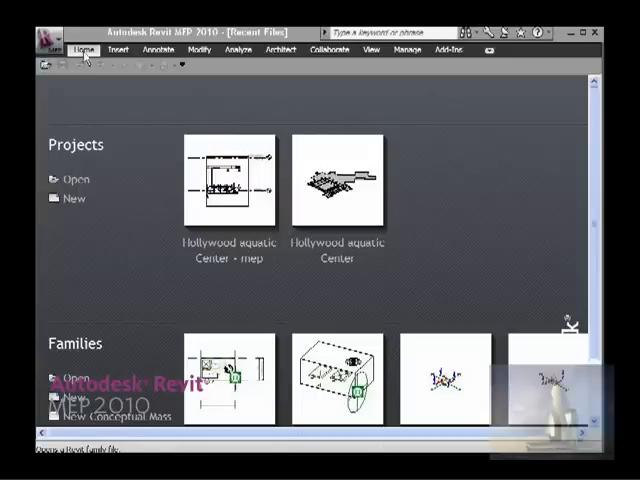
mouse_move(77, 117)
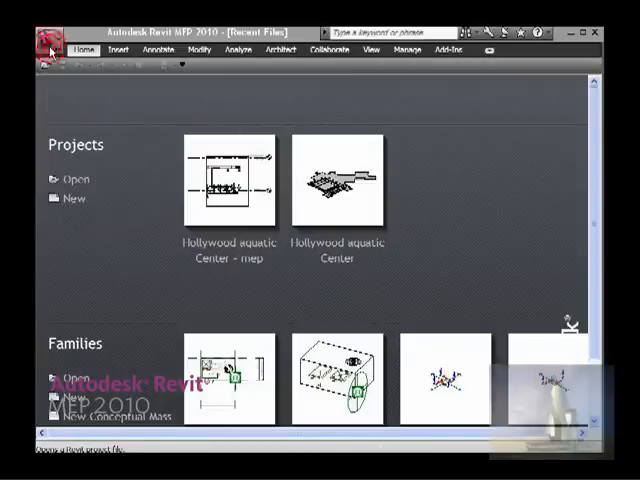
Open the application menu to reach the New Project command
click(50, 33)
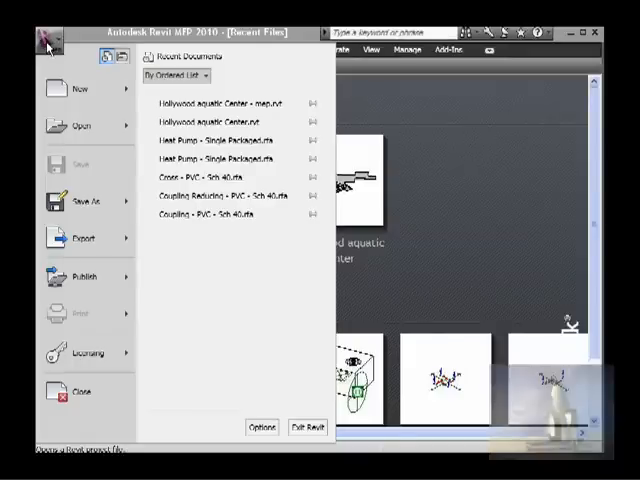
mouse_move(80, 90)
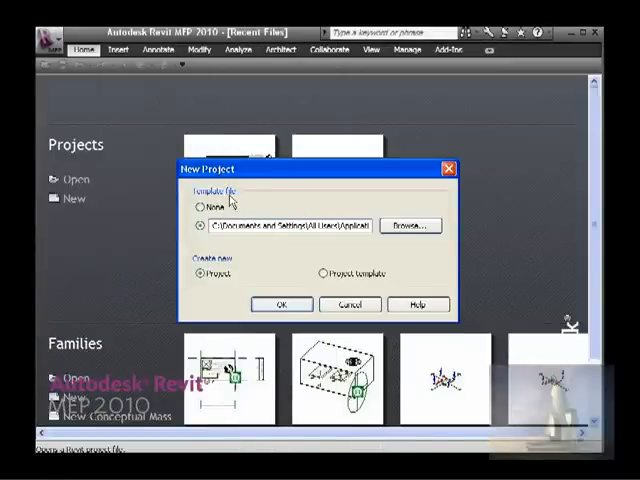
mouse_move(218, 253)
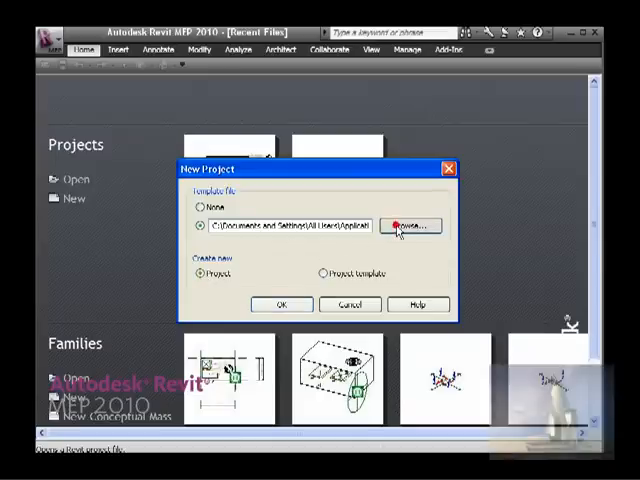
Browse to and select the Mechanical-Default.rte template for the new project
click(407, 224)
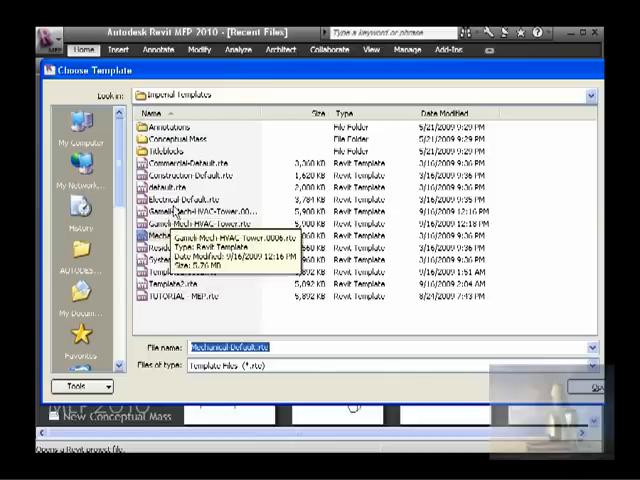
click(190, 238)
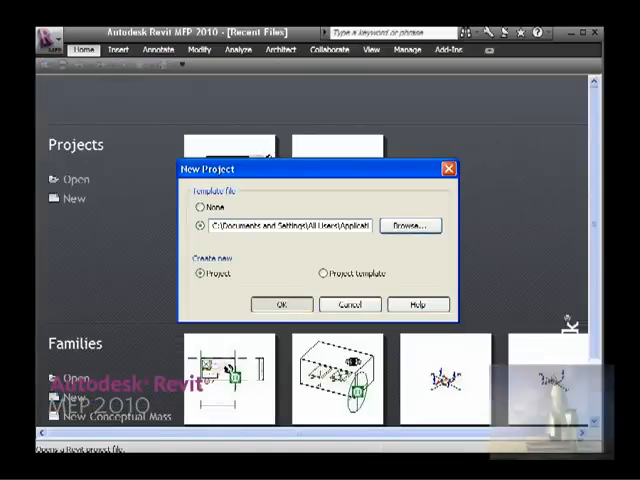
Create the project from Mechanical-Default and open Manage > Project Information
click(282, 304)
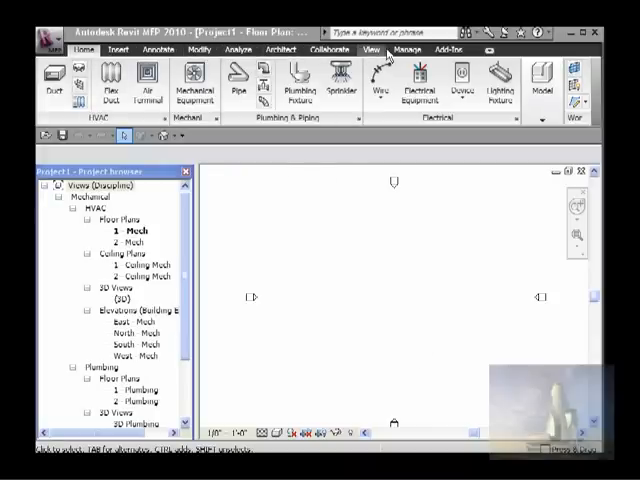
click(407, 49)
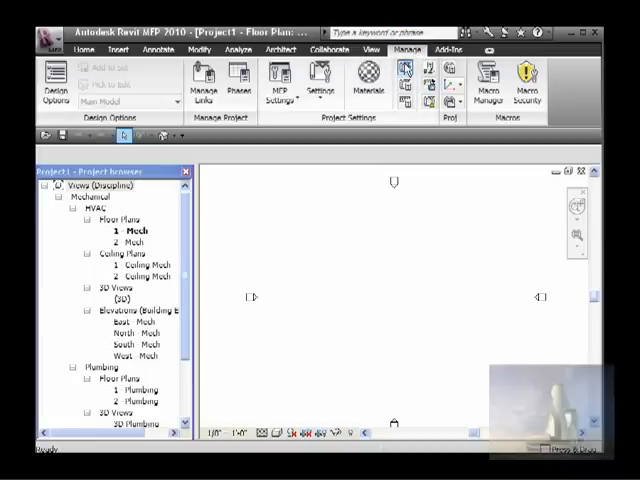
mouse_move(405, 78)
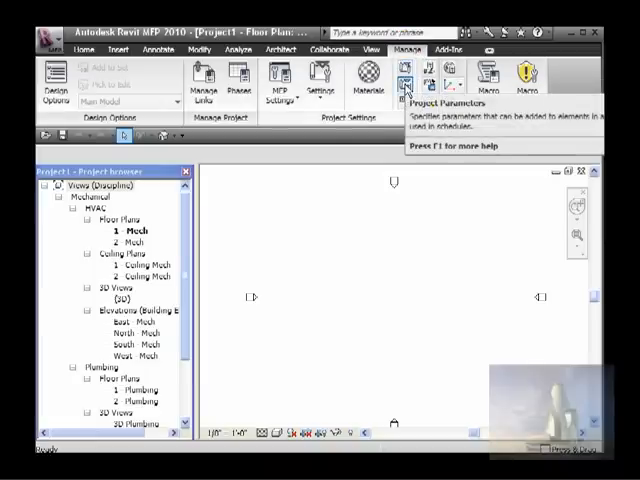
mouse_move(408, 72)
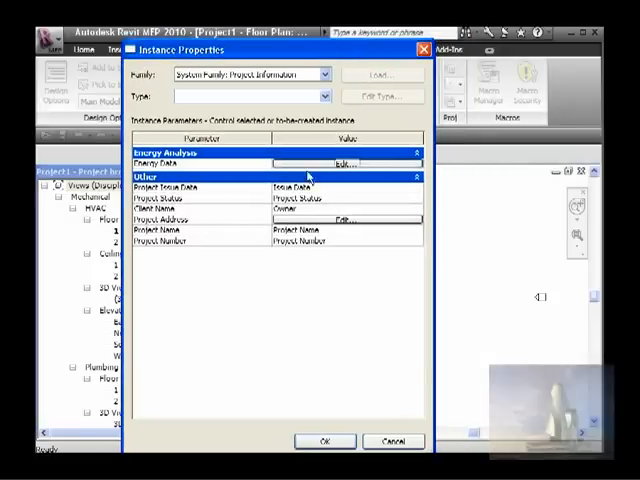
click(350, 162)
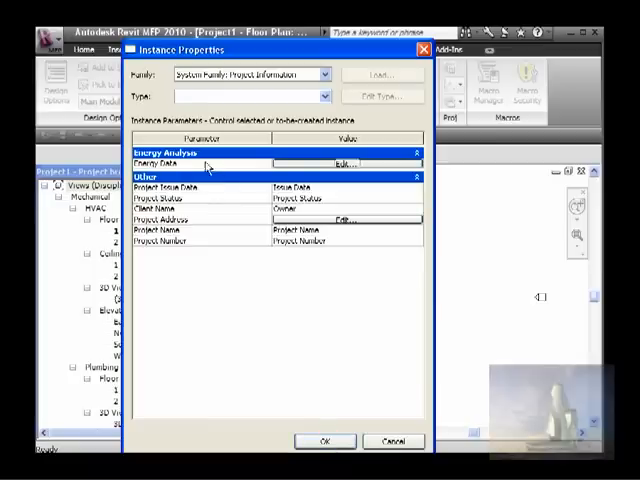
mouse_move(200, 168)
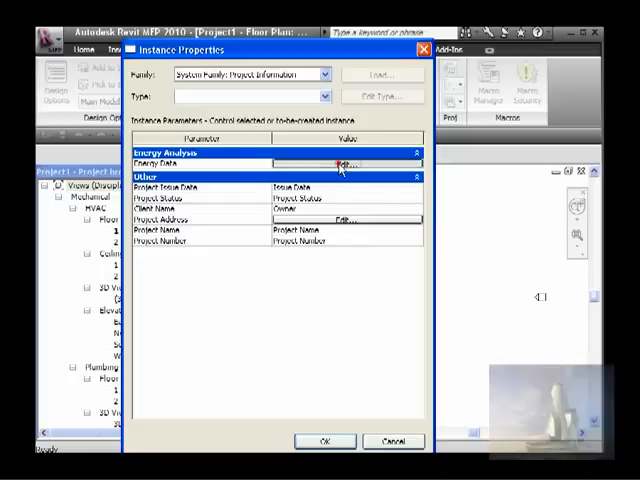
Edit Energy Data and set Building Type to School or University
click(340, 163)
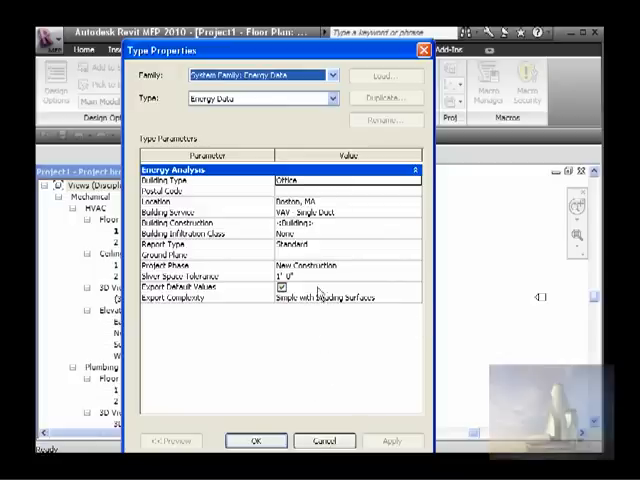
mouse_move(340, 207)
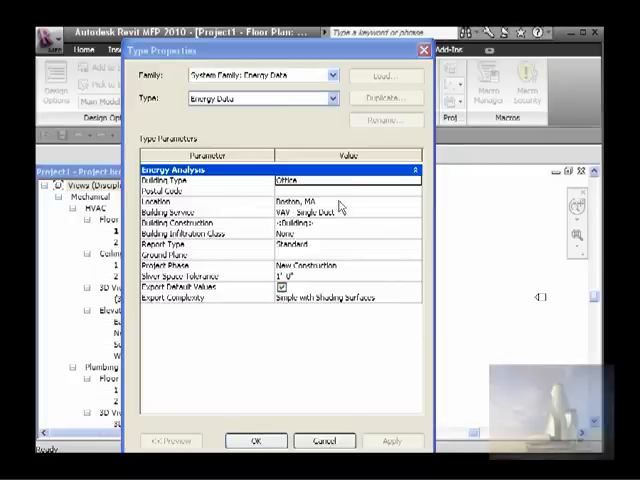
click(414, 180)
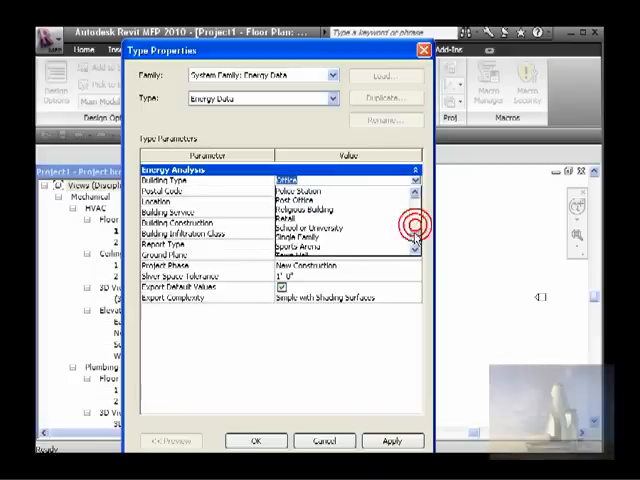
click(320, 227)
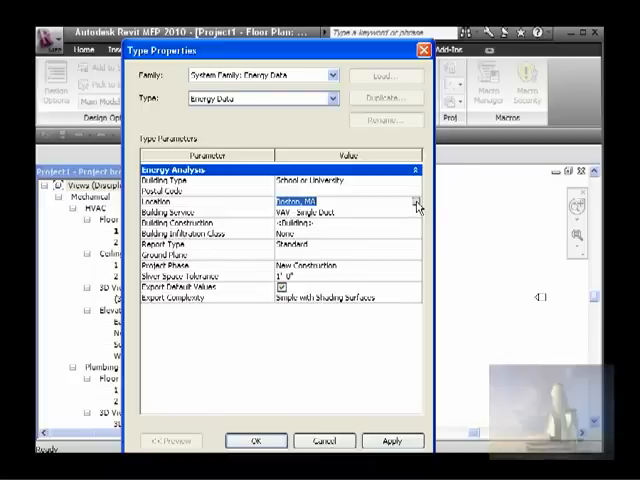
Set the project city to Manchester, NH with daylight savings adjustment enabled
click(416, 205)
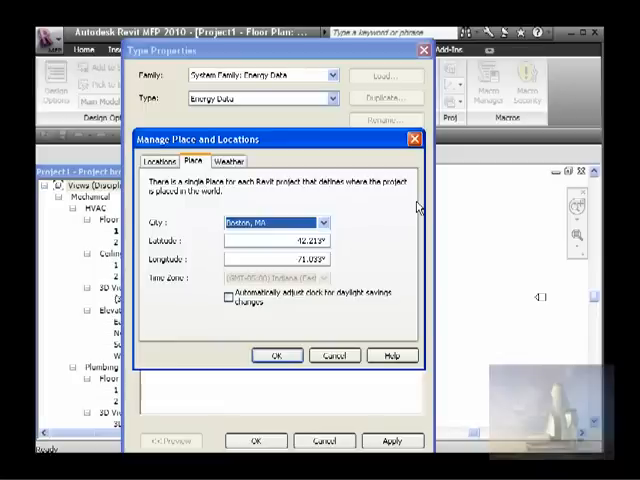
mouse_move(352, 244)
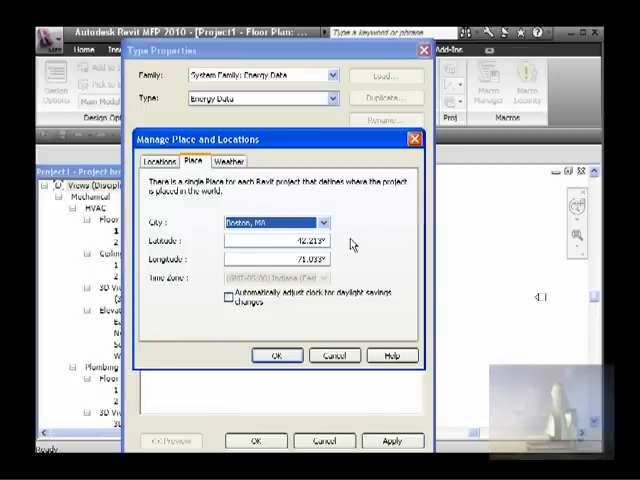
click(327, 222)
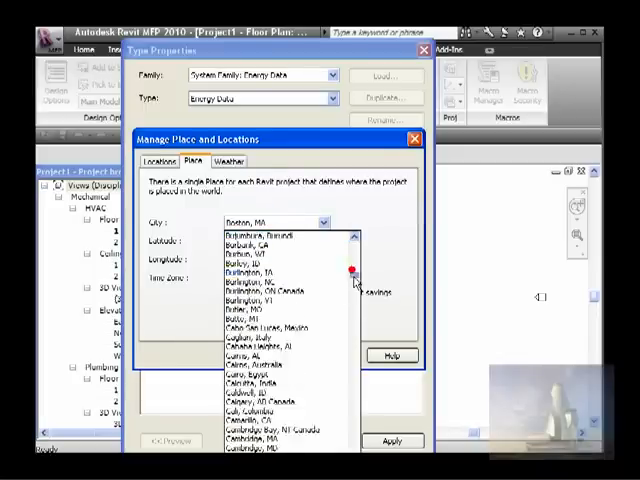
scroll(down, 3)
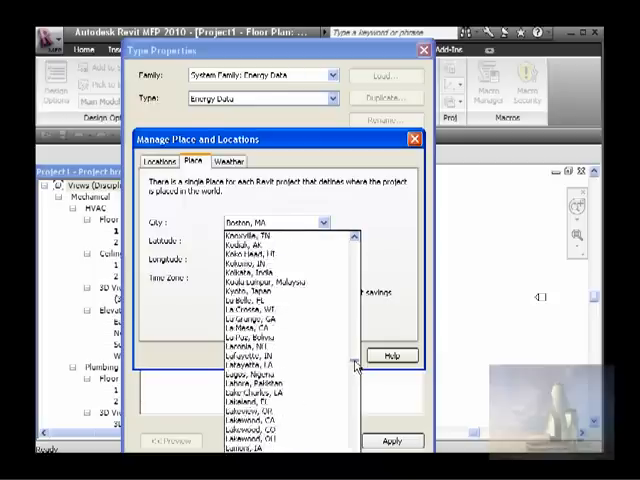
scroll(down, 3)
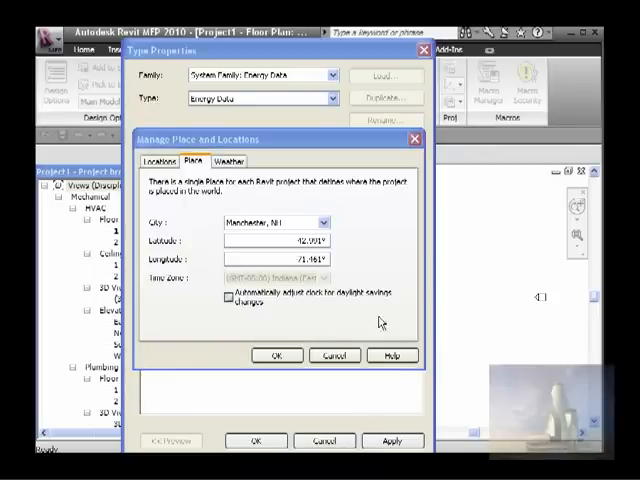
click(326, 222)
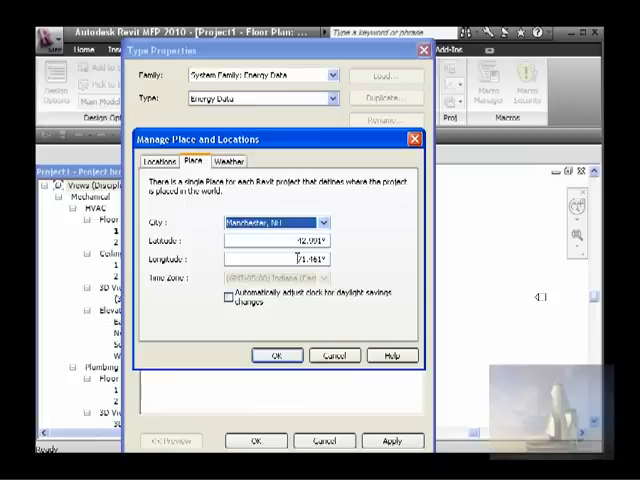
click(325, 222)
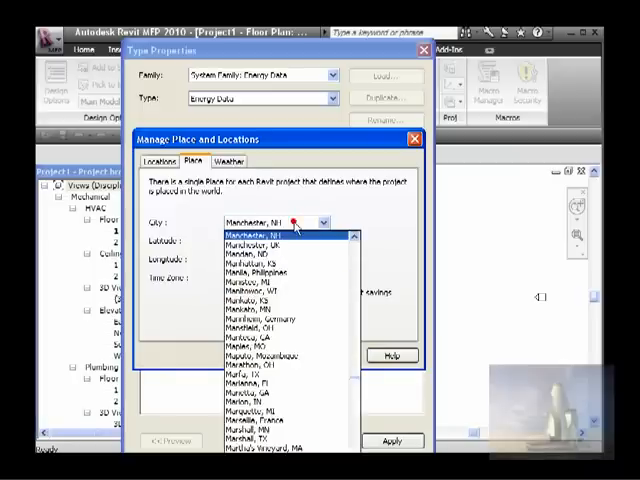
click(264, 228)
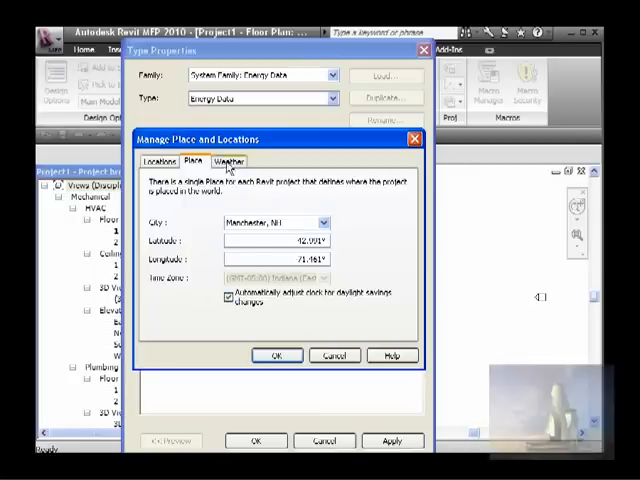
Review the Manchester Airport weather station data and confirm the location
click(227, 162)
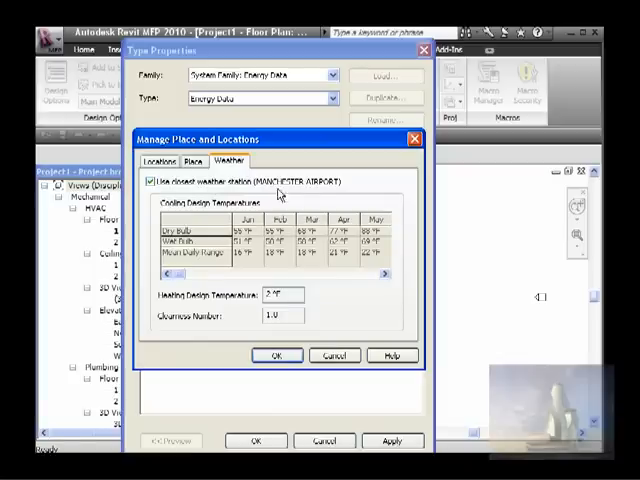
mouse_move(273, 202)
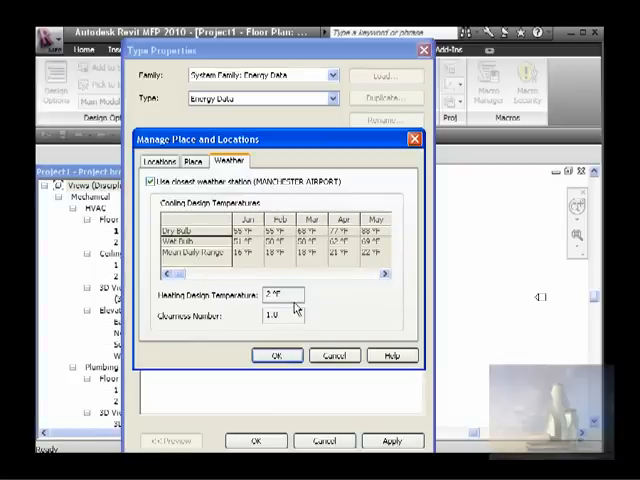
click(166, 161)
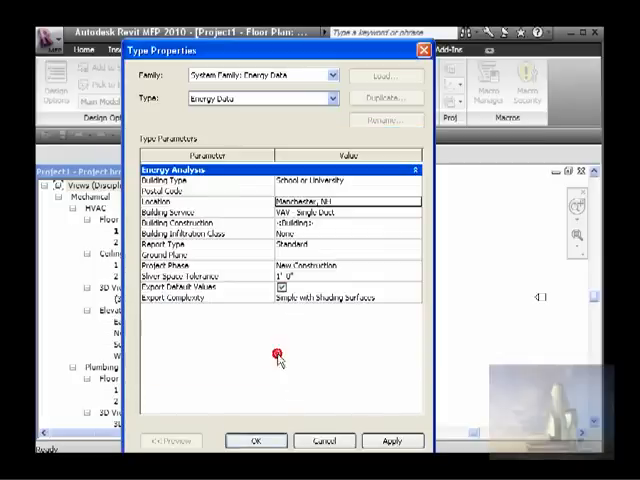
mouse_move(340, 250)
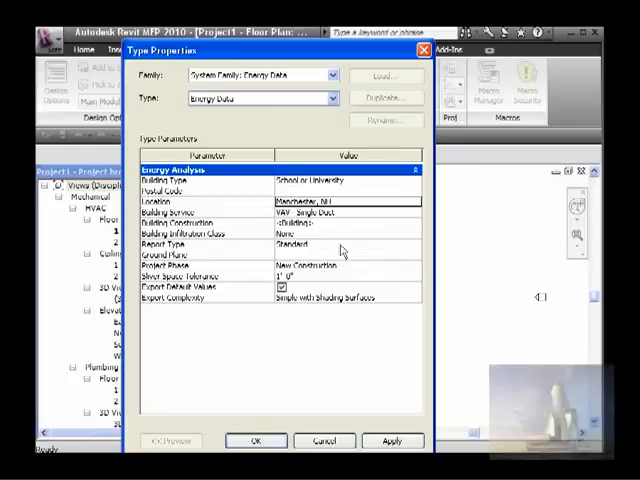
Choose VAV - Single Duct for Building Service and open Building Construction settings
click(345, 220)
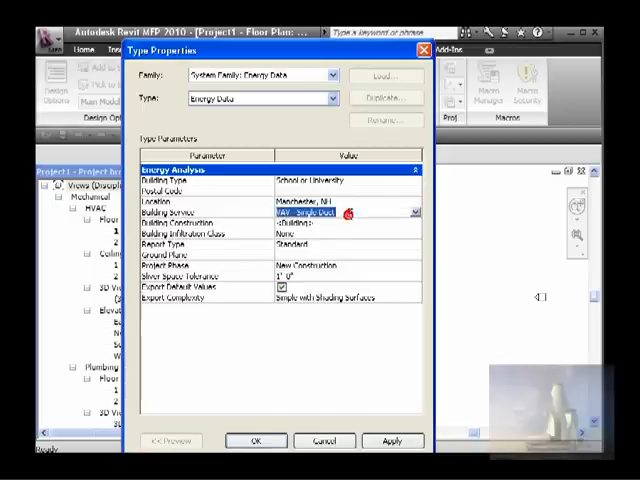
click(408, 212)
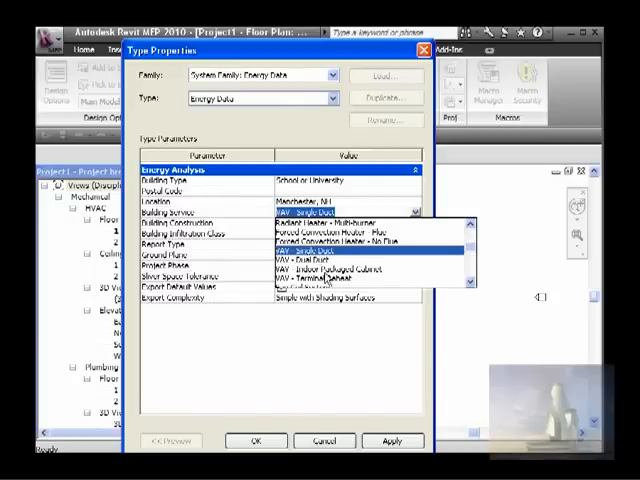
mouse_move(472, 287)
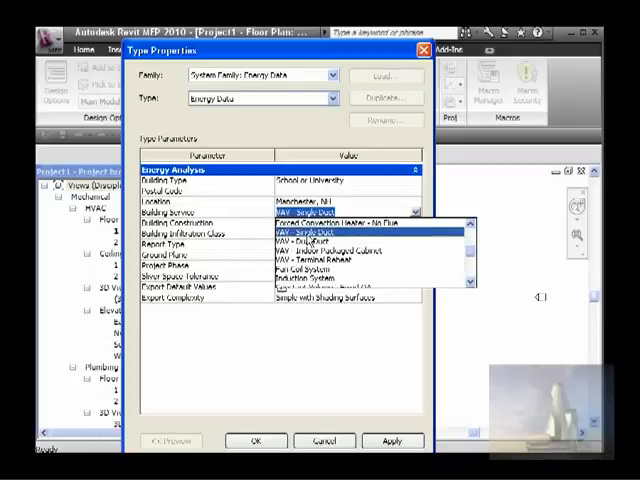
click(340, 219)
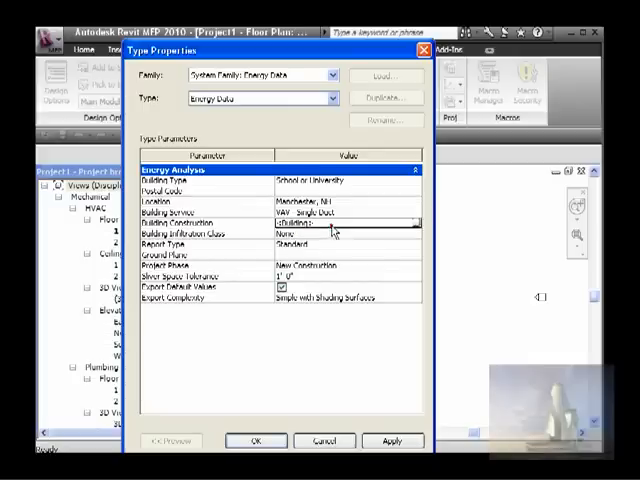
click(340, 220)
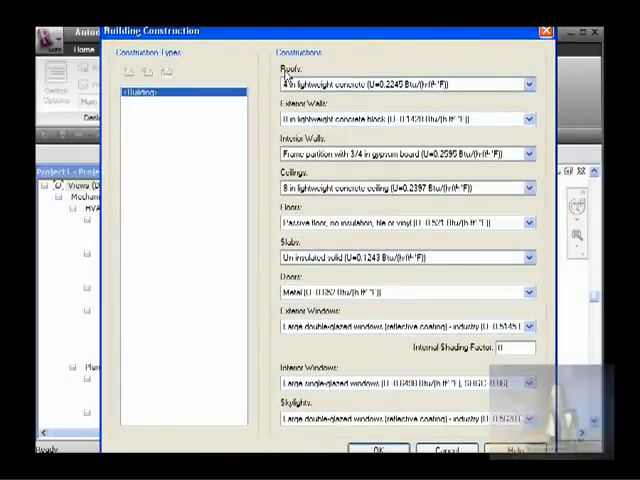
click(525, 84)
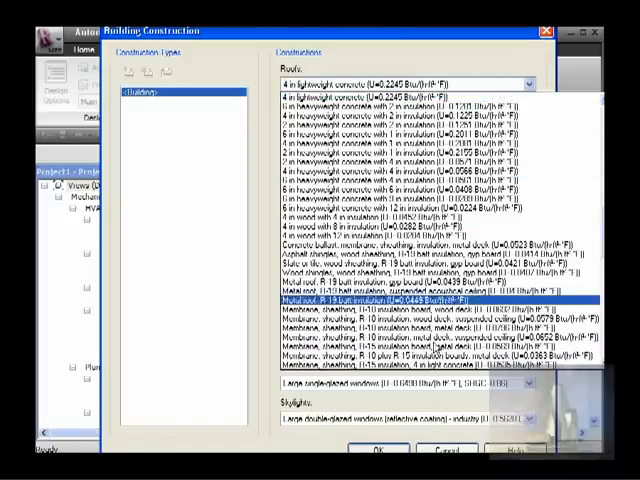
click(408, 84)
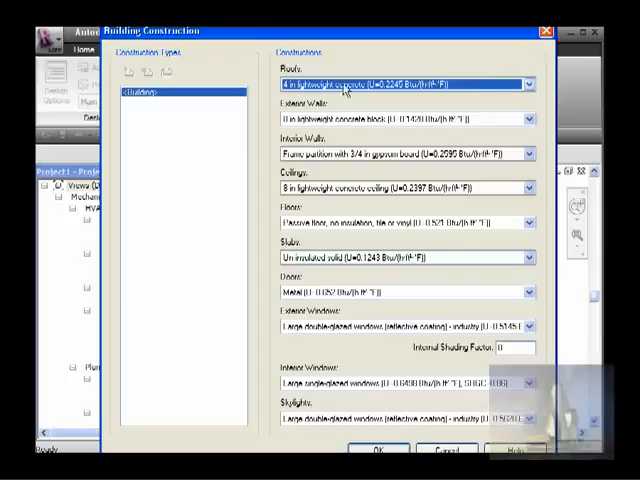
mouse_move(305, 150)
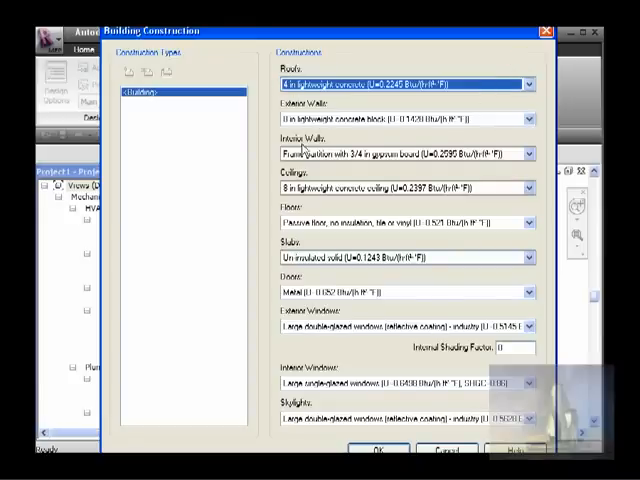
mouse_move(330, 255)
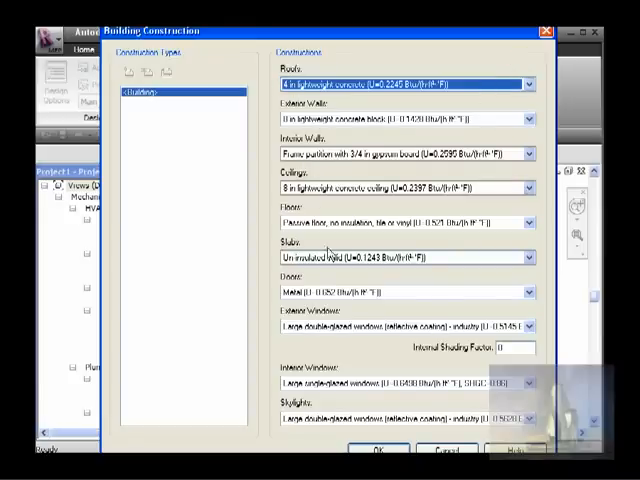
click(529, 120)
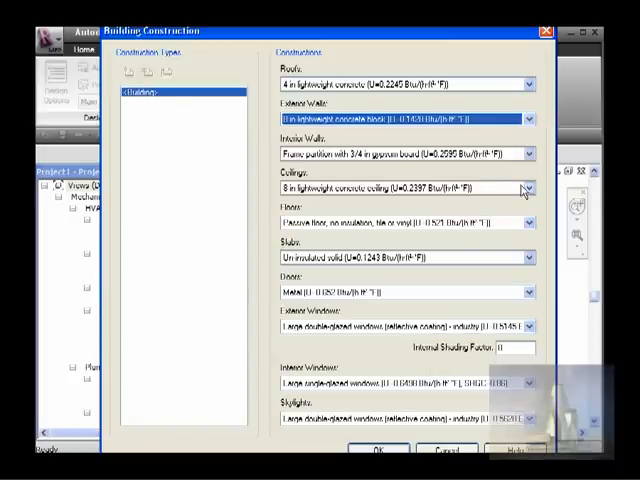
mouse_move(388, 378)
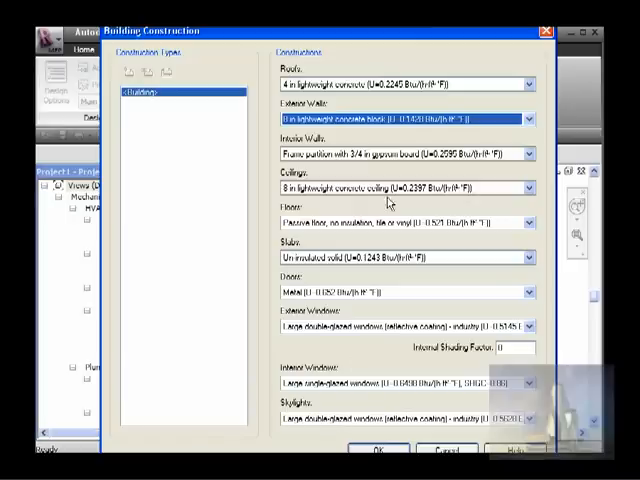
mouse_move(388, 203)
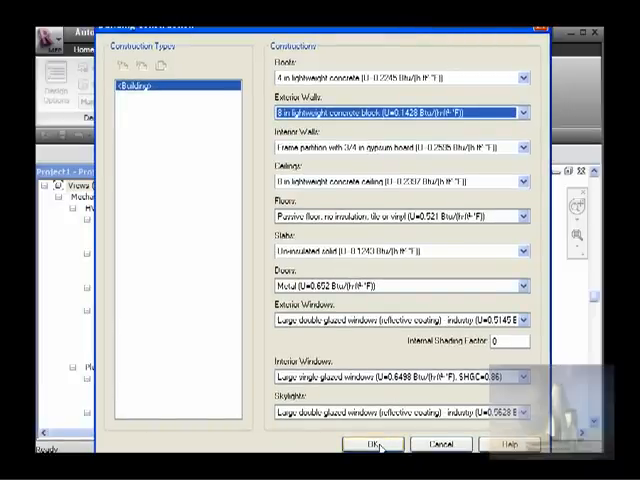
Keep default constructions, set infiltration class to Medium and ground plane to Level 1
click(371, 444)
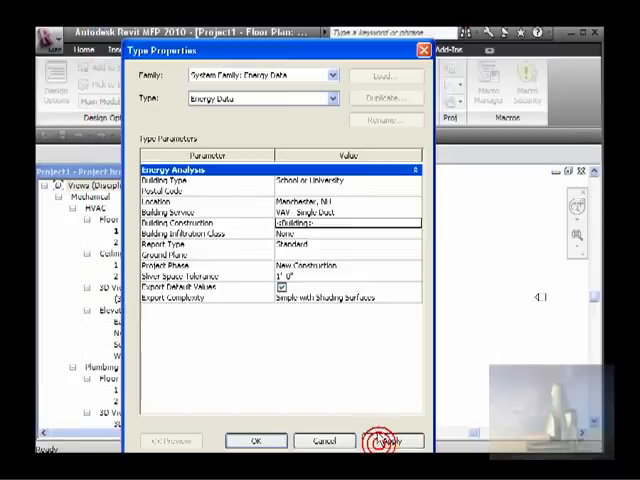
click(393, 441)
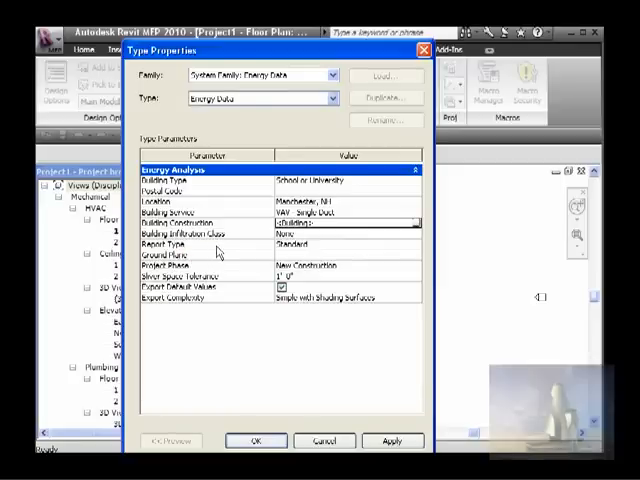
click(340, 233)
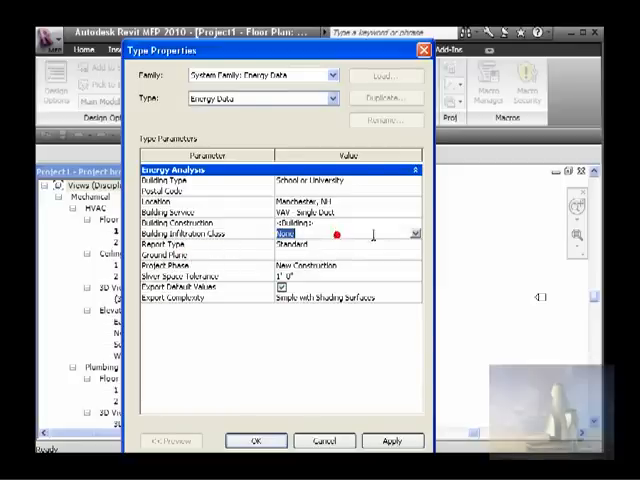
click(407, 234)
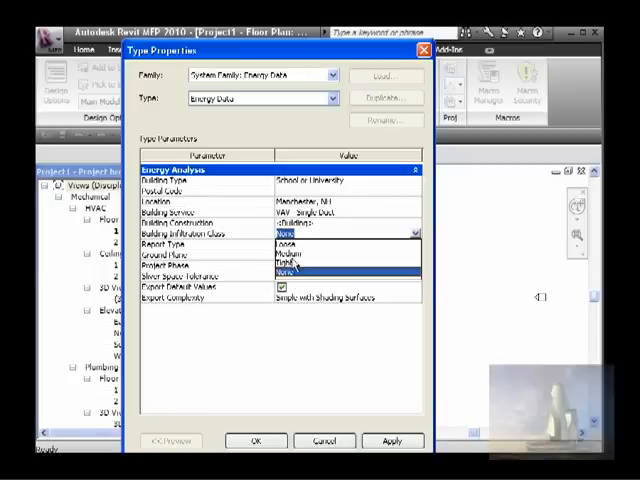
click(290, 245)
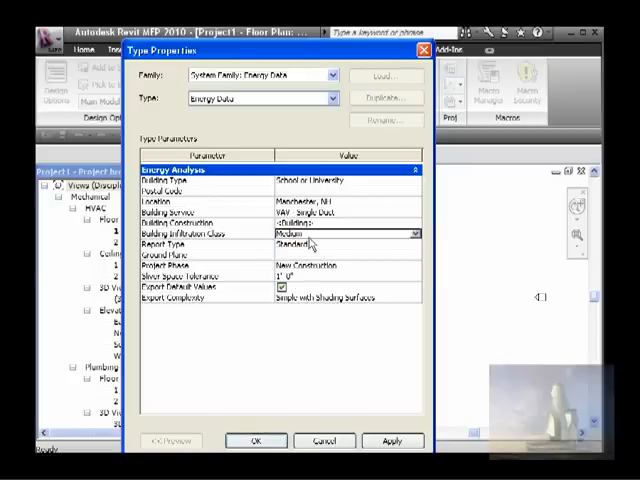
mouse_move(318, 240)
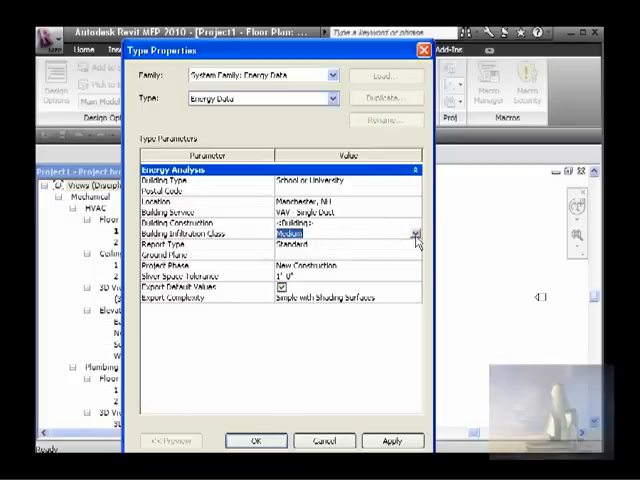
click(410, 234)
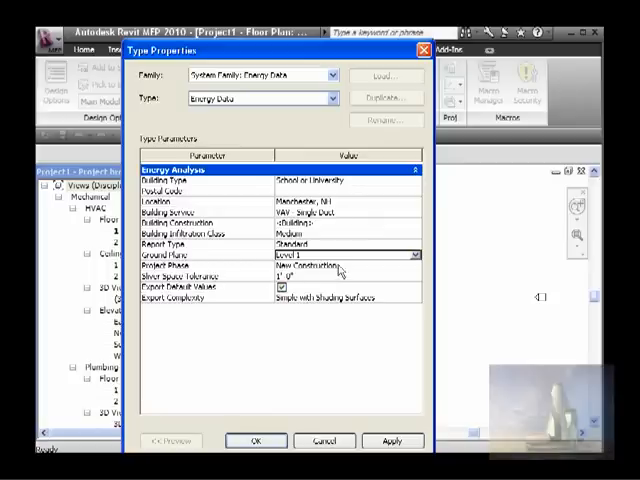
click(340, 266)
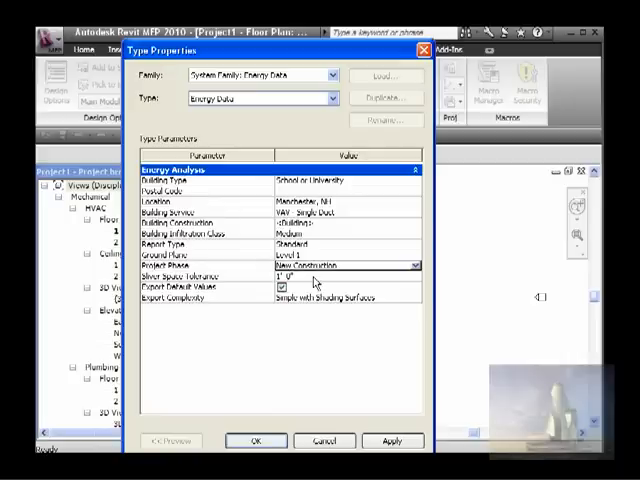
mouse_move(358, 272)
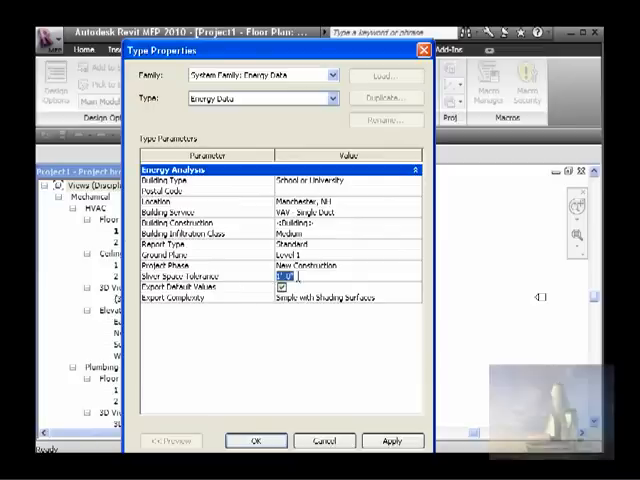
mouse_move(362, 308)
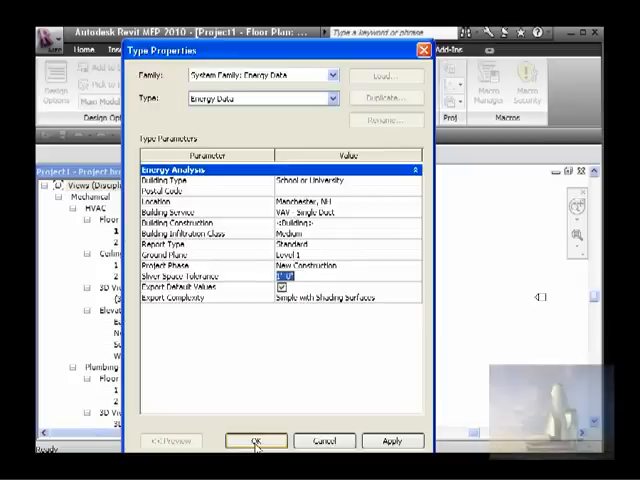
click(256, 441)
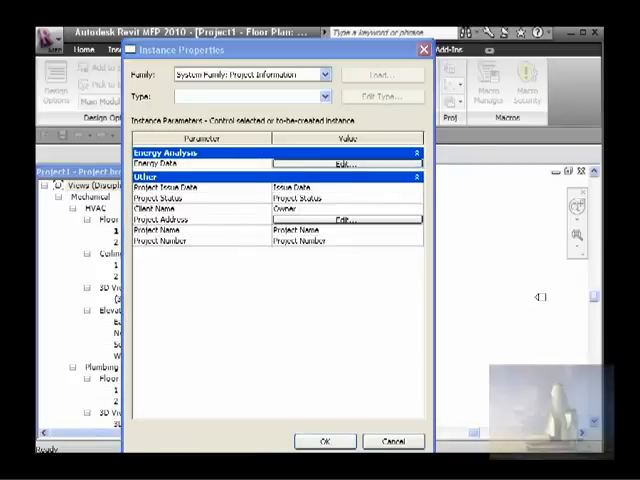
mouse_move(335, 255)
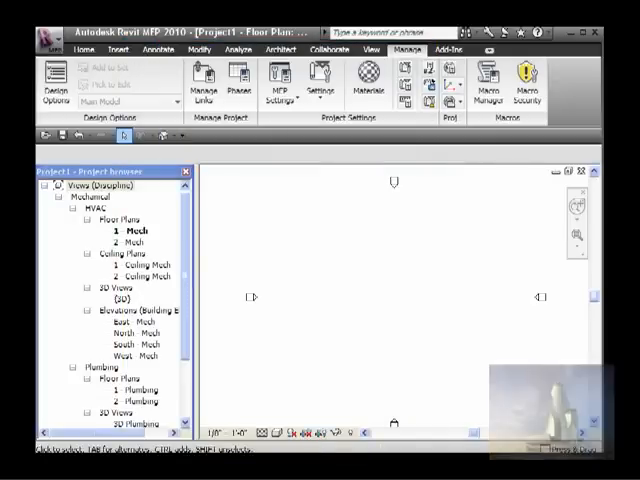
mouse_move(324, 231)
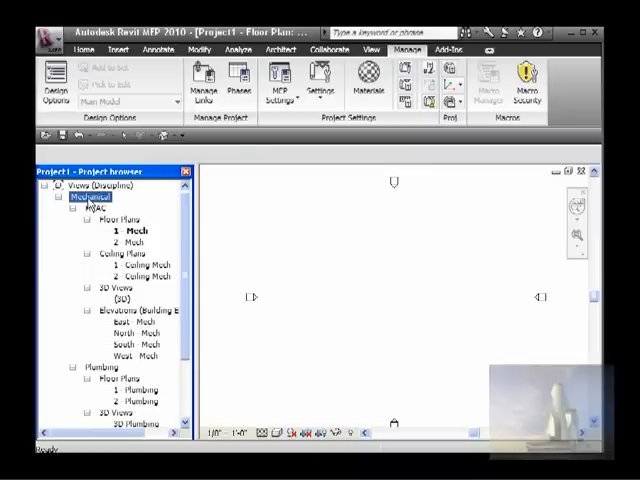
mouse_move(85, 227)
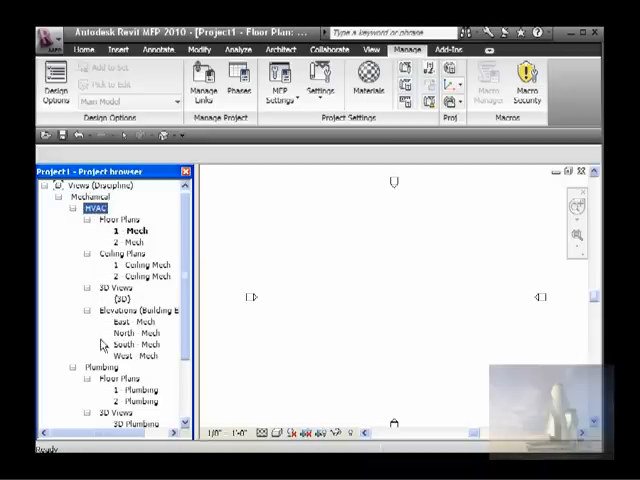
scroll(down, 3)
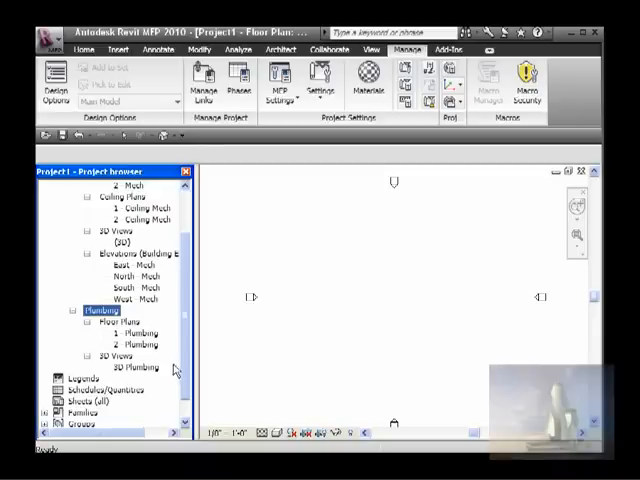
scroll(up, 3)
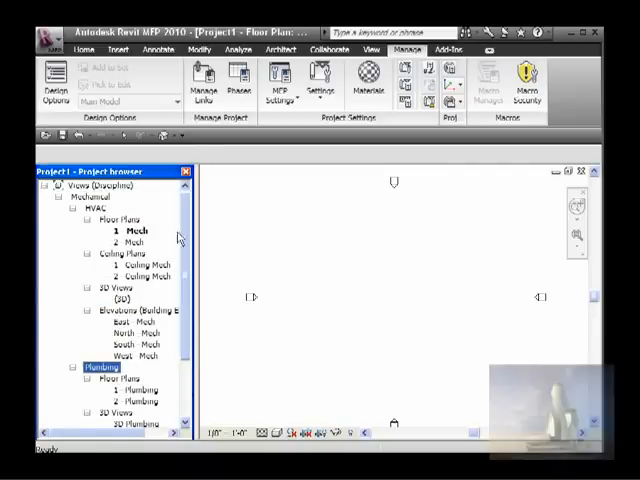
click(115, 217)
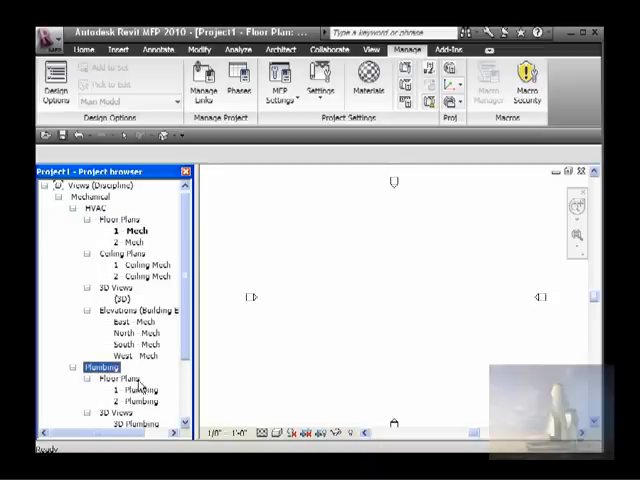
click(92, 210)
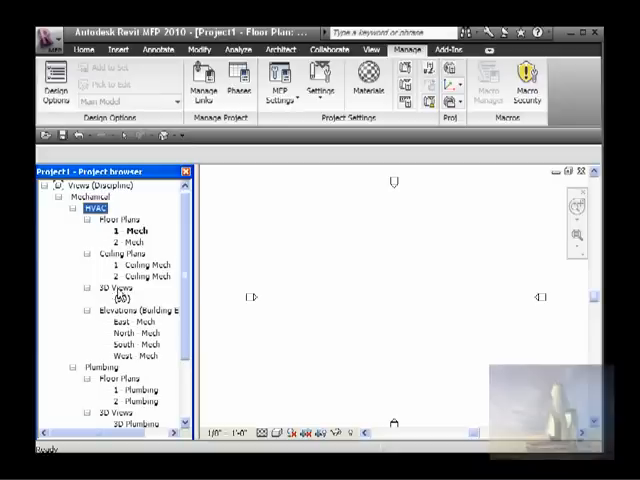
mouse_move(176, 336)
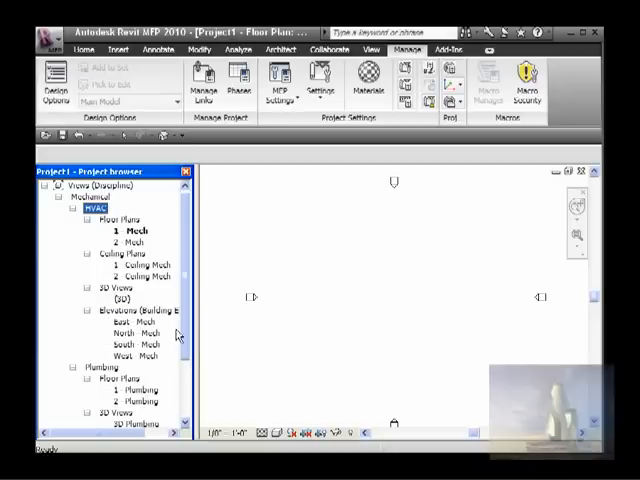
scroll(down, 3)
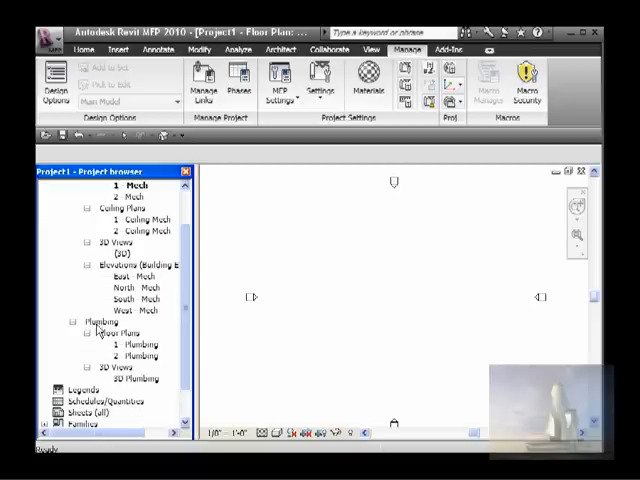
click(91, 324)
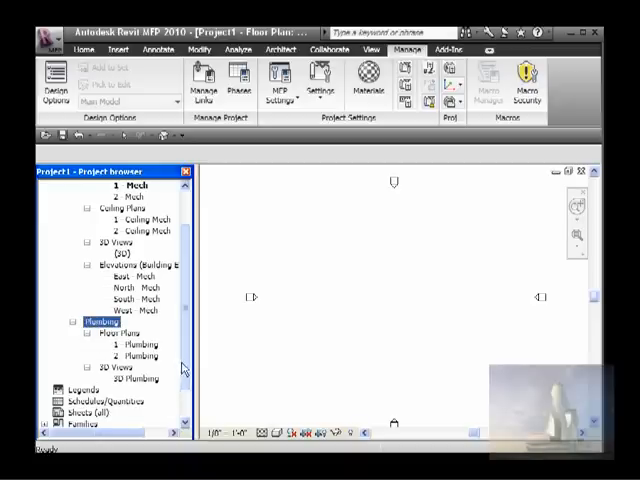
scroll(down, 3)
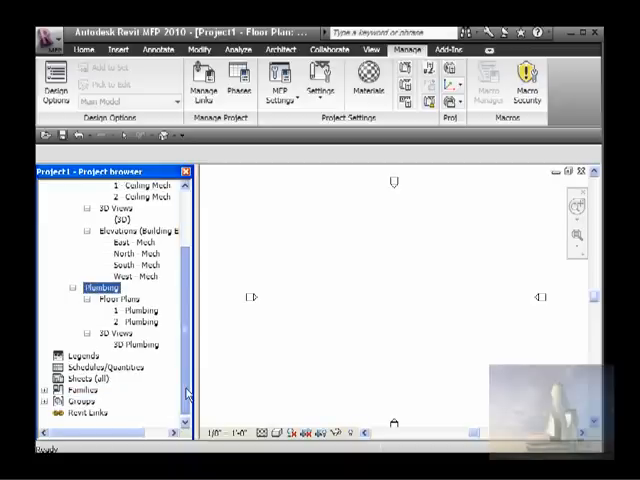
scroll(up, 3)
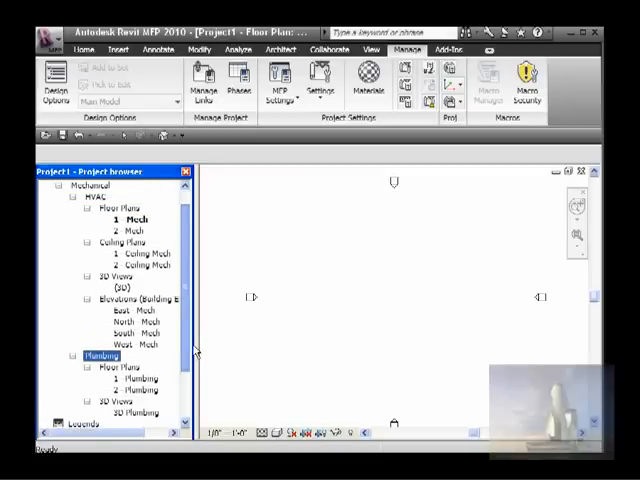
scroll(up, 3)
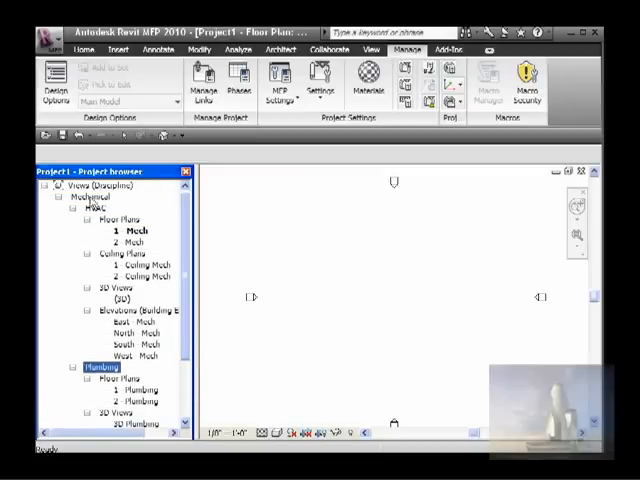
click(97, 210)
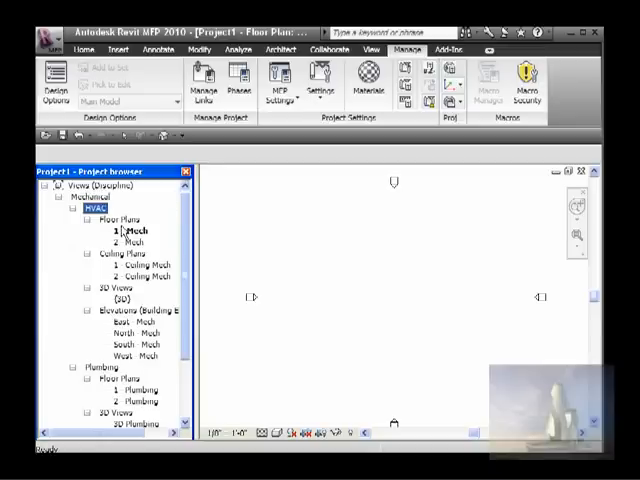
click(120, 253)
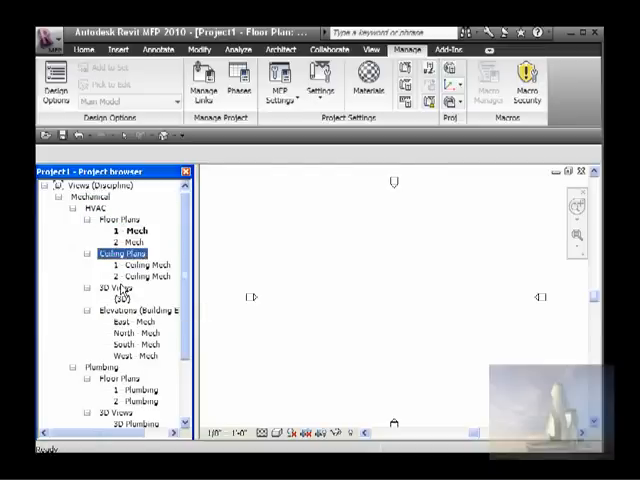
click(99, 212)
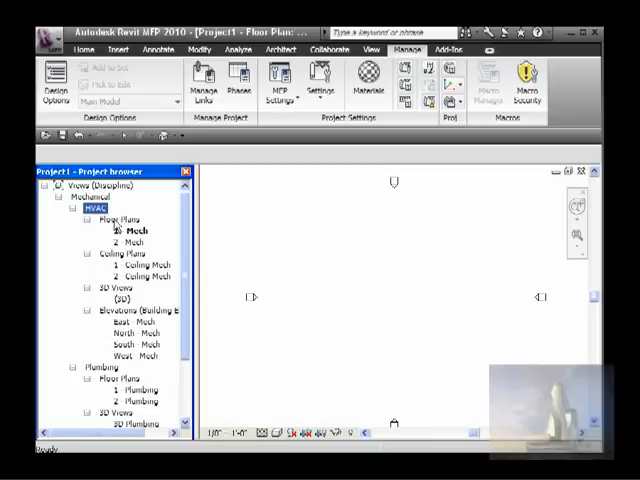
click(117, 218)
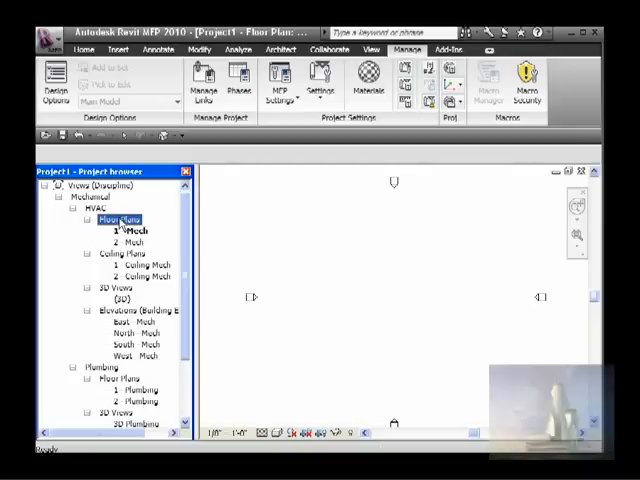
click(130, 230)
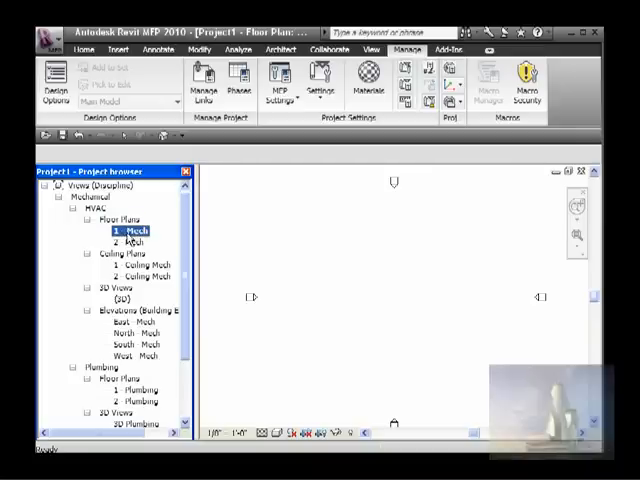
right_click(120, 231)
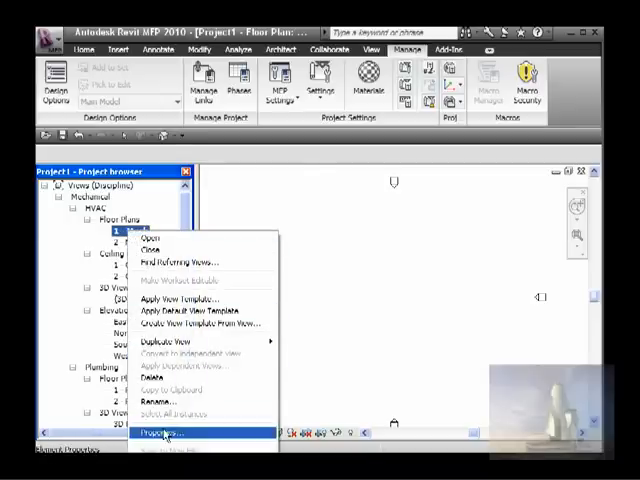
click(165, 432)
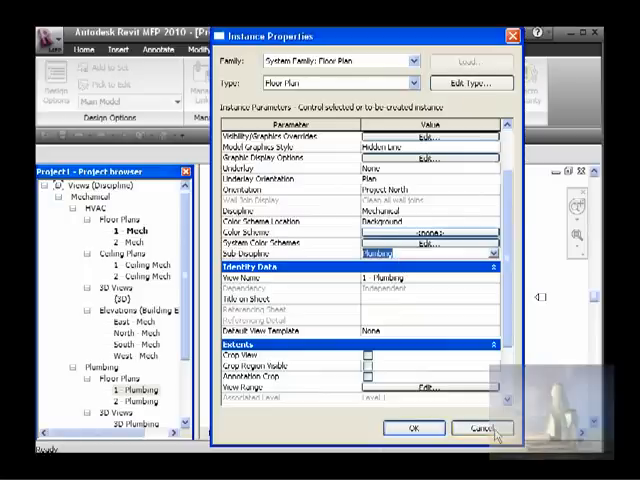
mouse_move(504, 277)
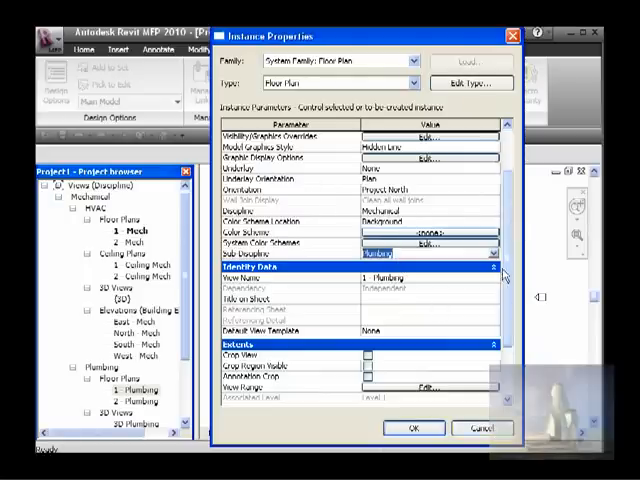
scroll(up, 3)
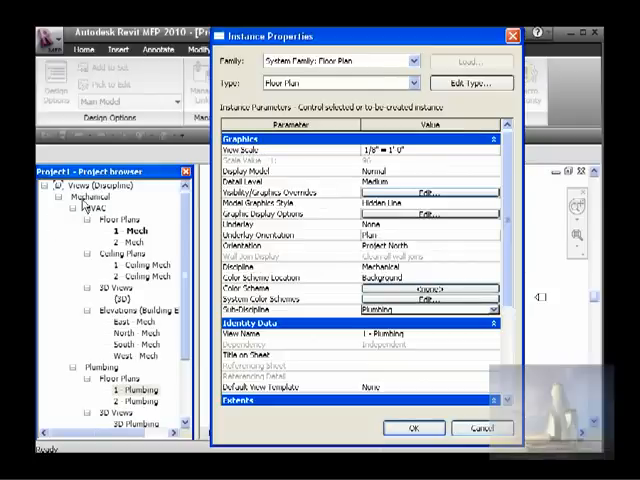
mouse_move(318, 305)
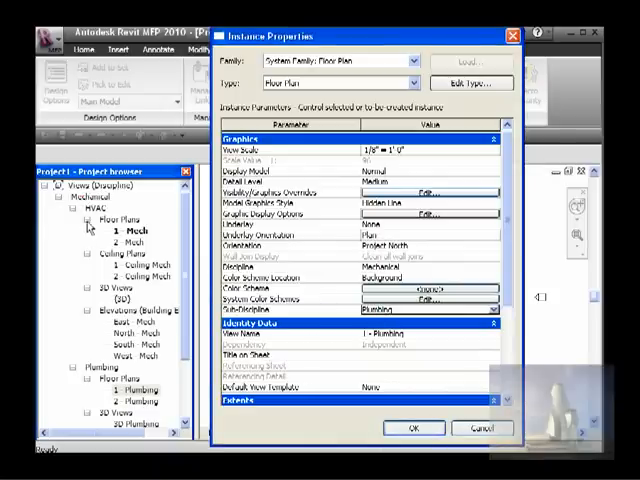
mouse_move(165, 443)
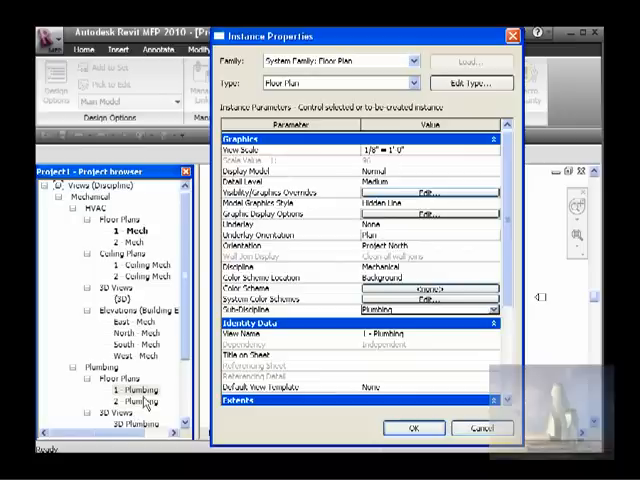
mouse_move(267, 337)
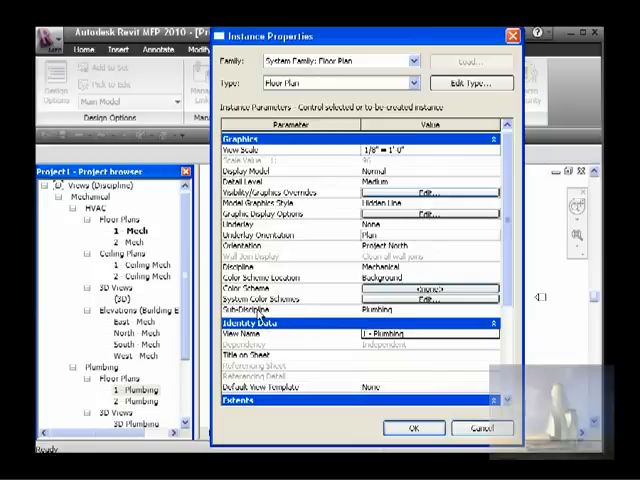
mouse_move(307, 360)
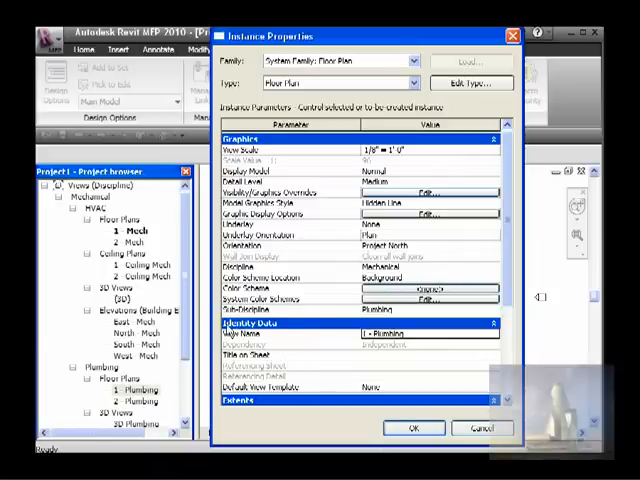
mouse_move(277, 345)
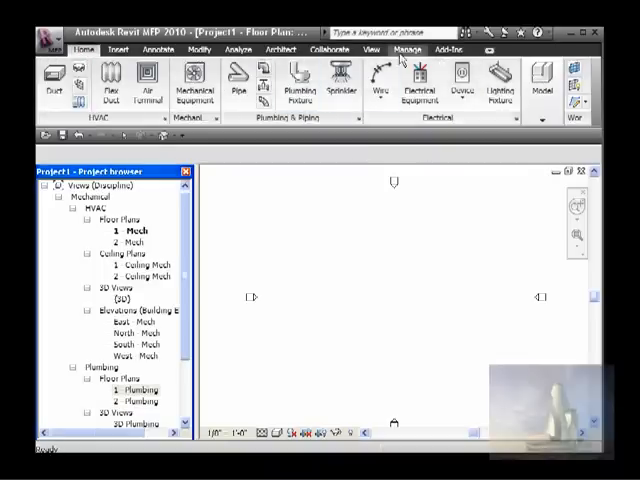
In Project Parameters, regroup Sub-Discipline under Identity Data and confirm
click(401, 49)
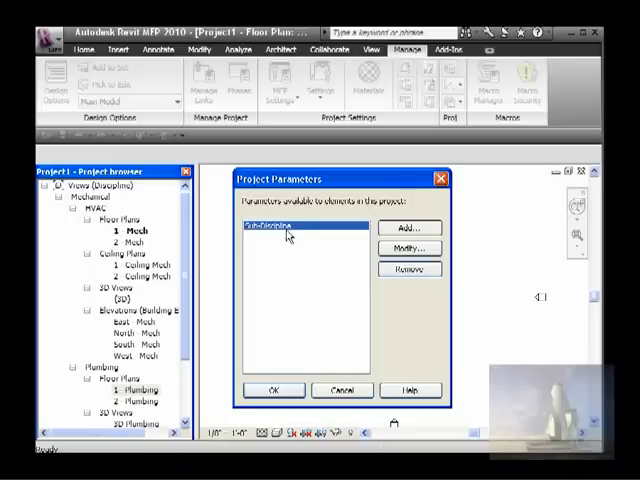
mouse_move(288, 254)
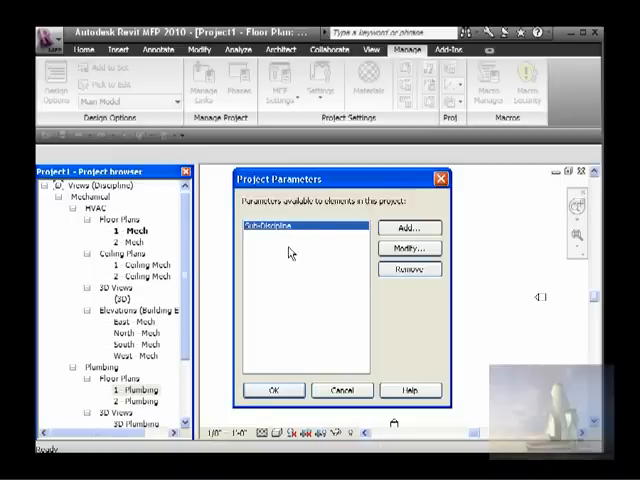
mouse_move(285, 248)
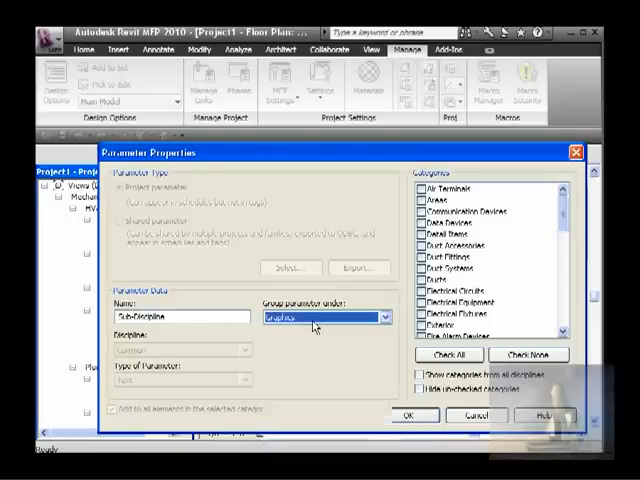
click(380, 316)
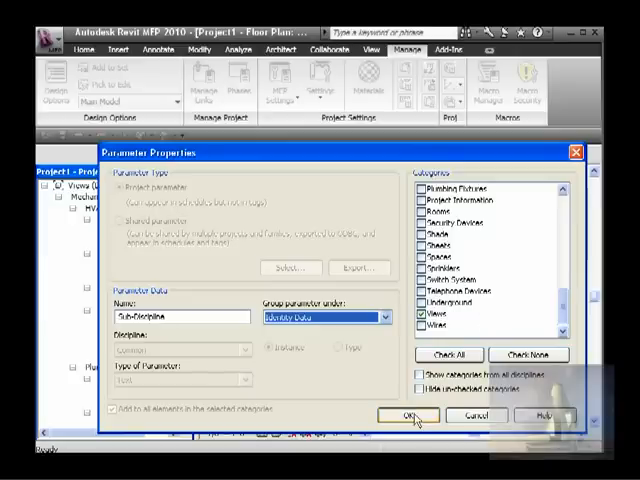
click(406, 415)
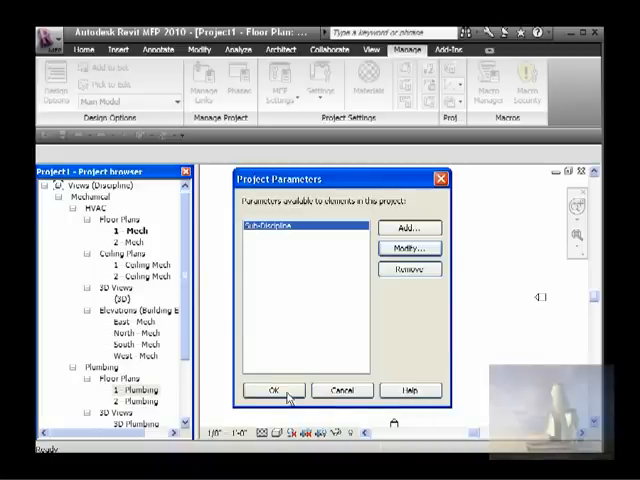
click(271, 390)
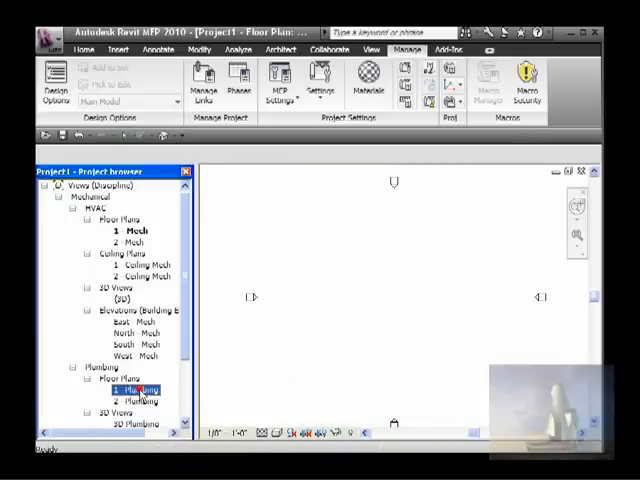
Open the 1 - Mech plan's properties and locate Sub-Discipline HVAC under Identity Data
right_click(130, 389)
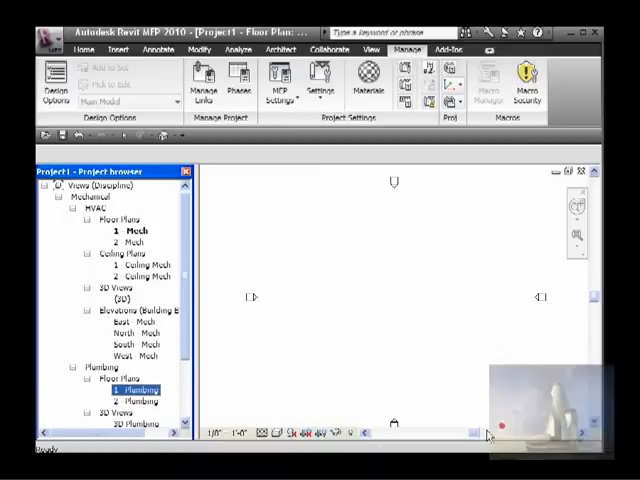
right_click(133, 230)
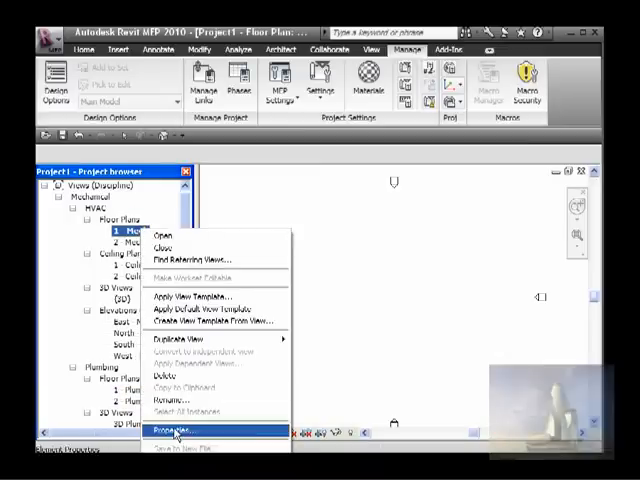
click(180, 430)
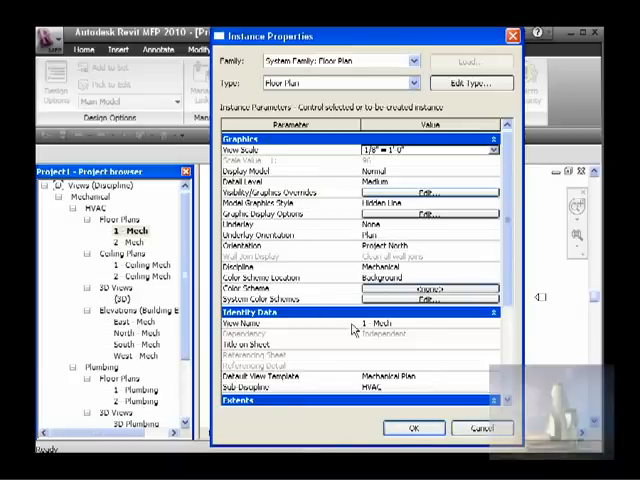
scroll(down, 3)
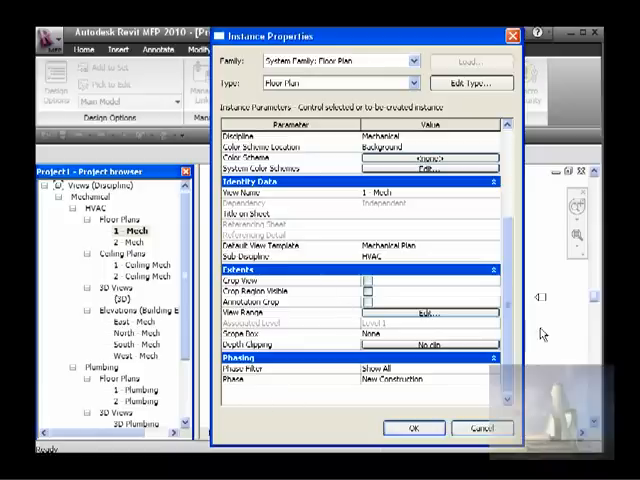
scroll(up, 3)
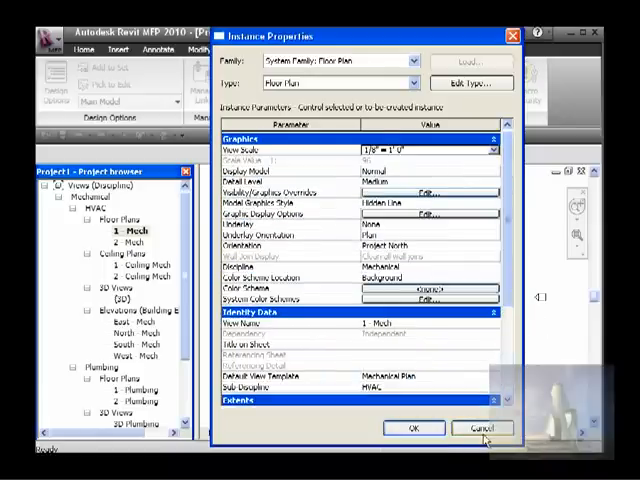